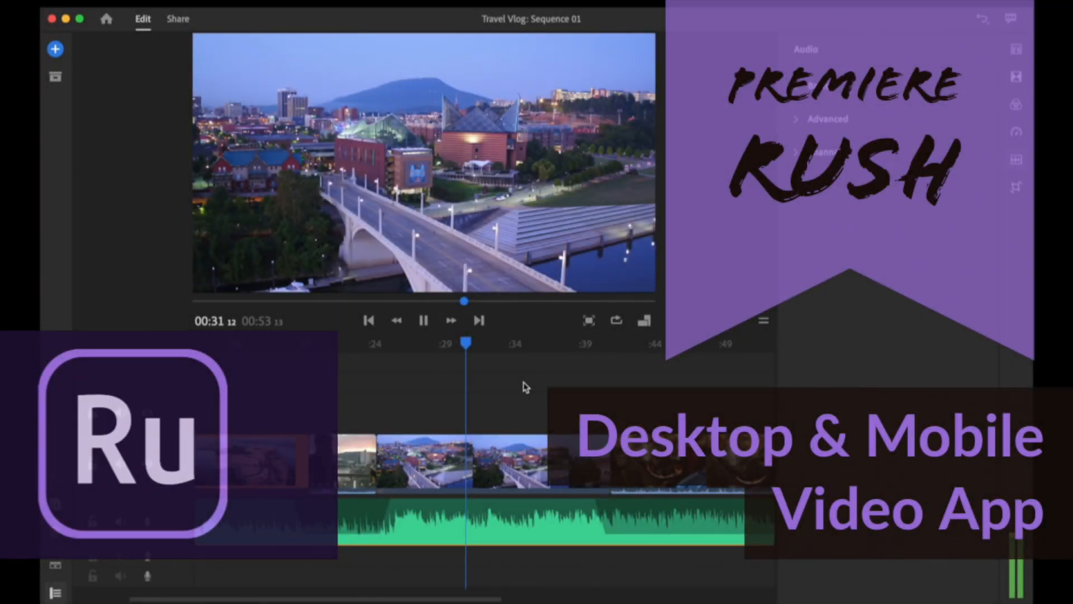
Crop the bridge clip to 20.9% on the left and 20.1% on the right under Transform Advanced.
{"action": "left_click", "coordinate": [55, 48]}
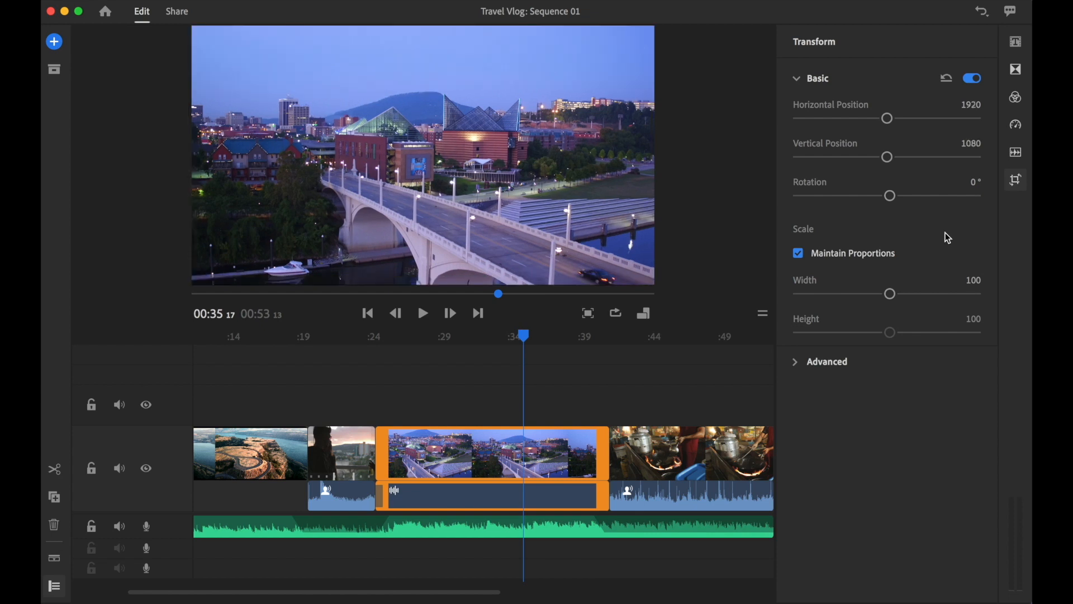
{"action": "mouse_move", "coordinate": [862, 258]}
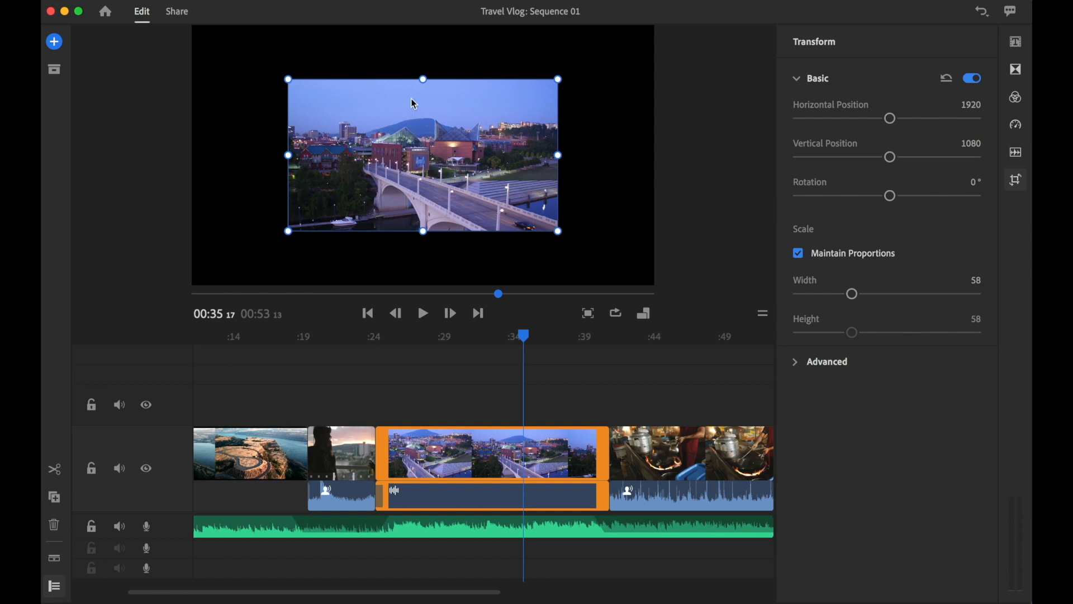
{"action": "mouse_move", "coordinate": [559, 232]}
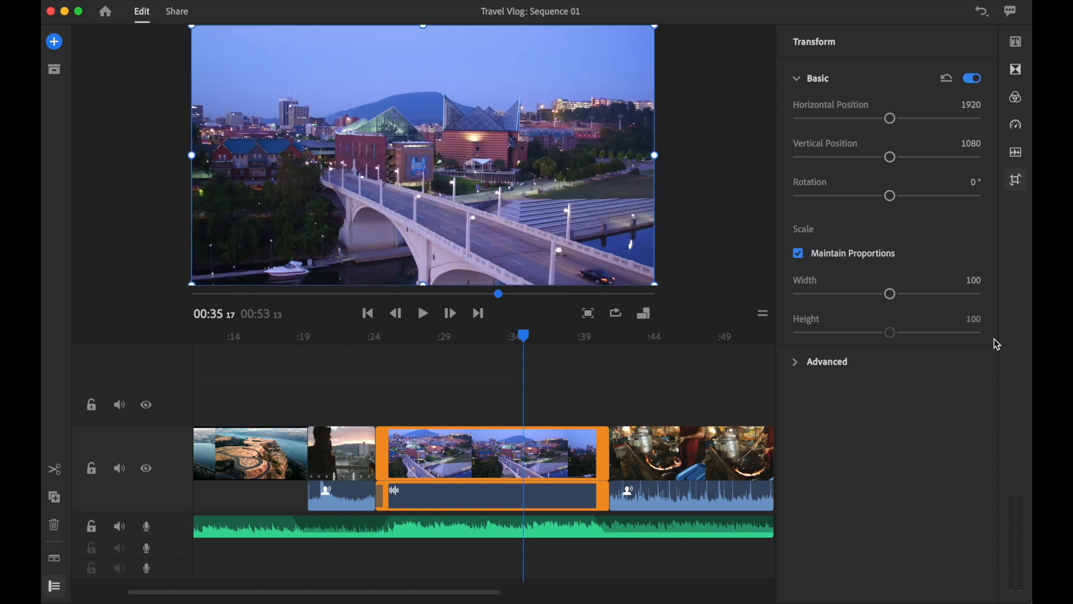
{"action": "mouse_move", "coordinate": [725, 224]}
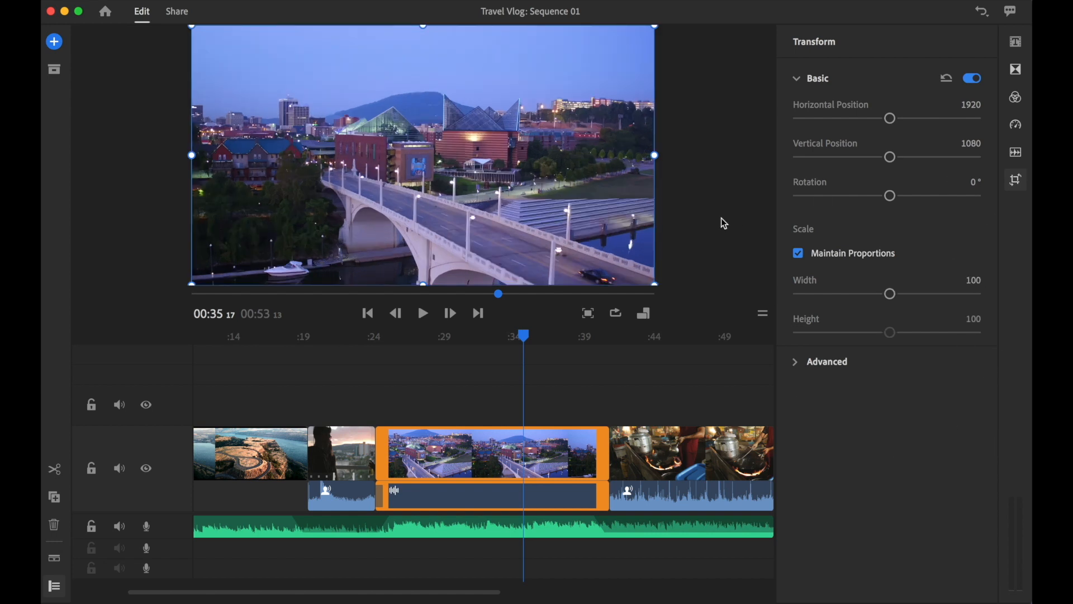
{"action": "left_click", "coordinate": [826, 361]}
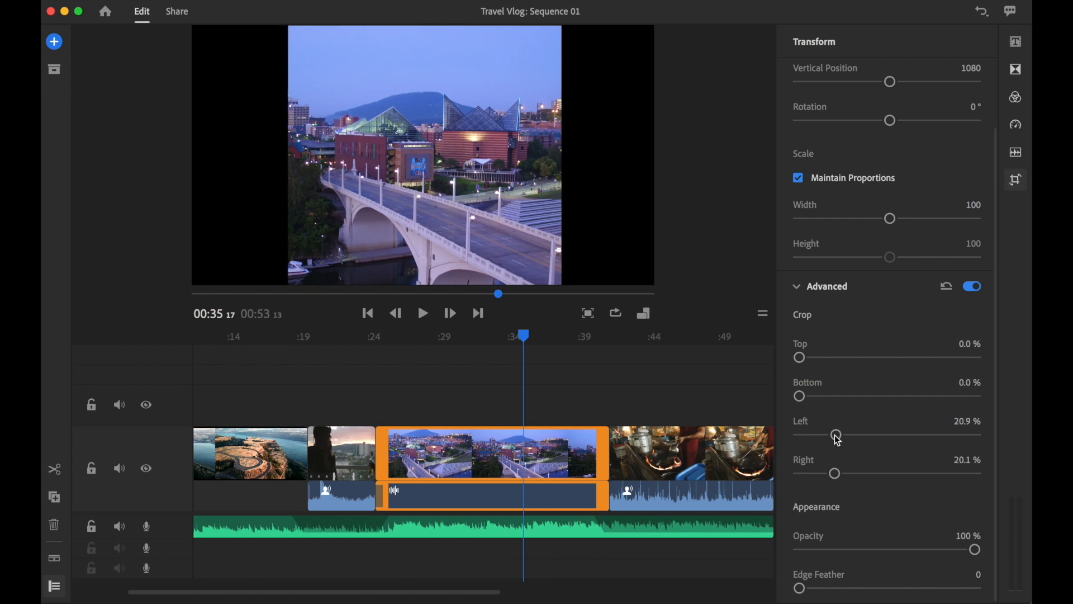
Switch the project aspect ratio to 9:16 vertical.
{"action": "left_click", "coordinate": [1016, 178]}
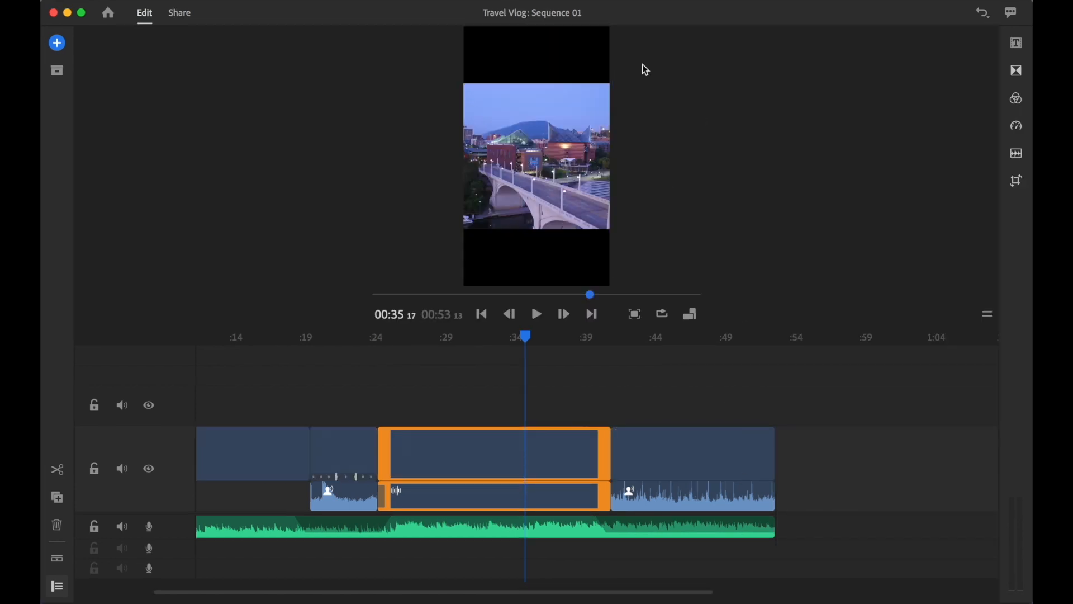
{"action": "left_click", "coordinate": [535, 155]}
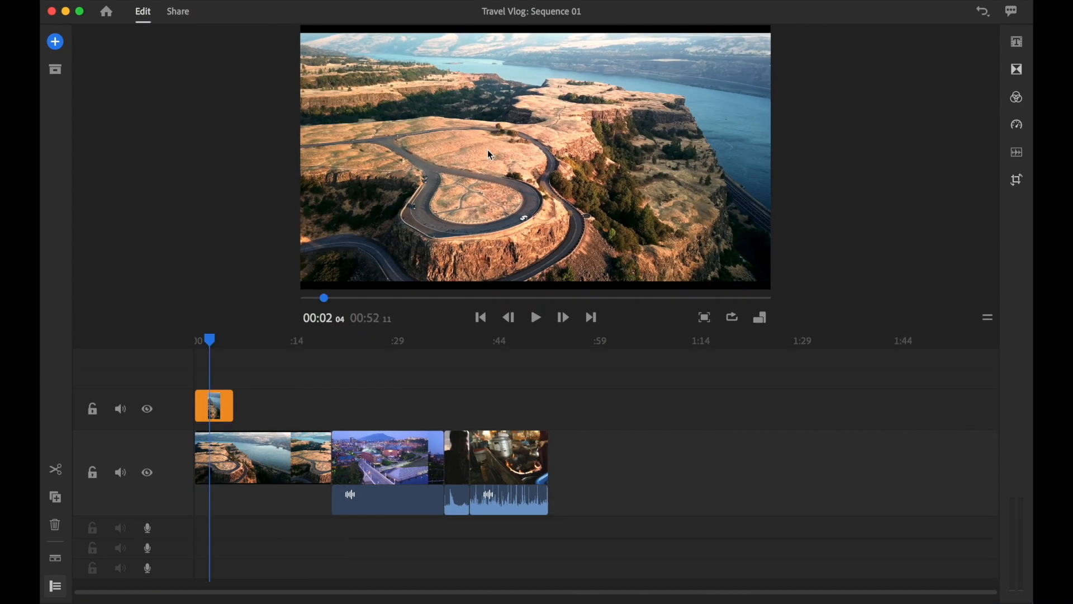
Add a styled title over the opening canyon clip and apply the Cinematic colour preset.
{"action": "left_click", "coordinate": [490, 151]}
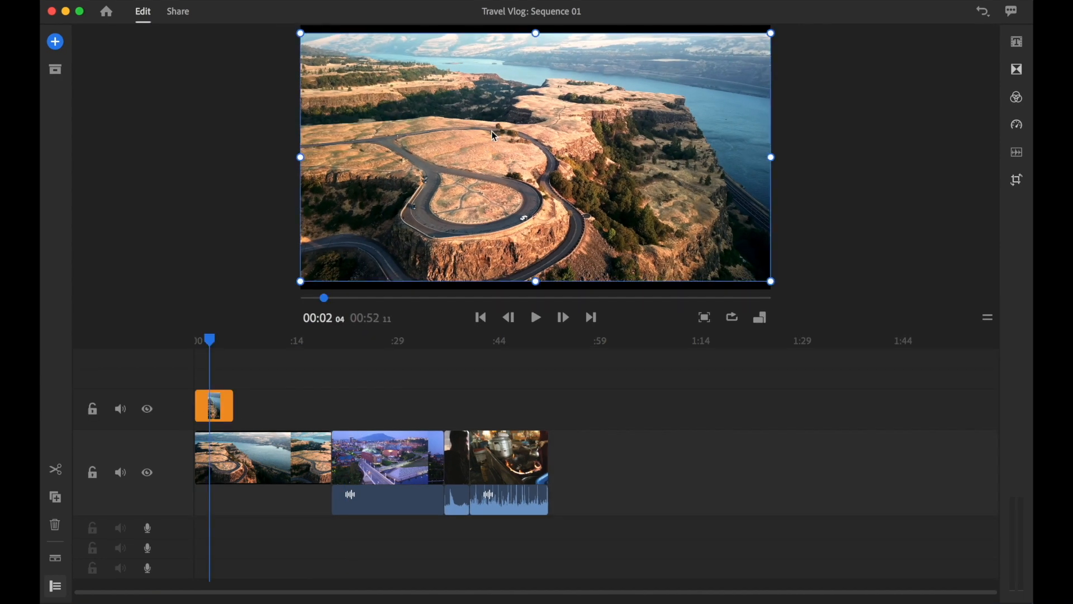
{"action": "left_click", "coordinate": [1015, 43]}
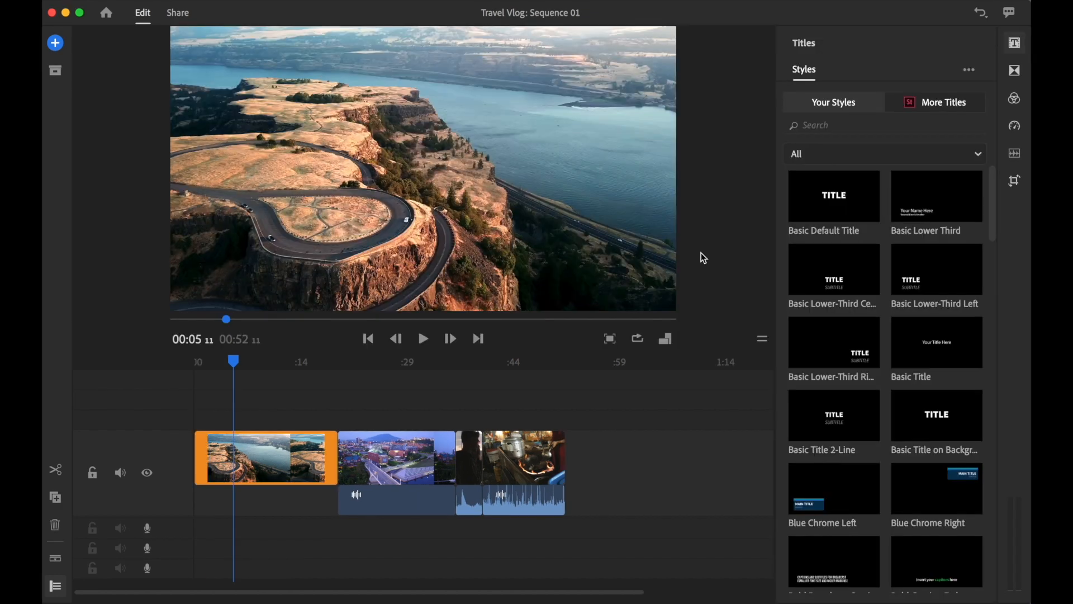
{"action": "left_click", "coordinate": [936, 102]}
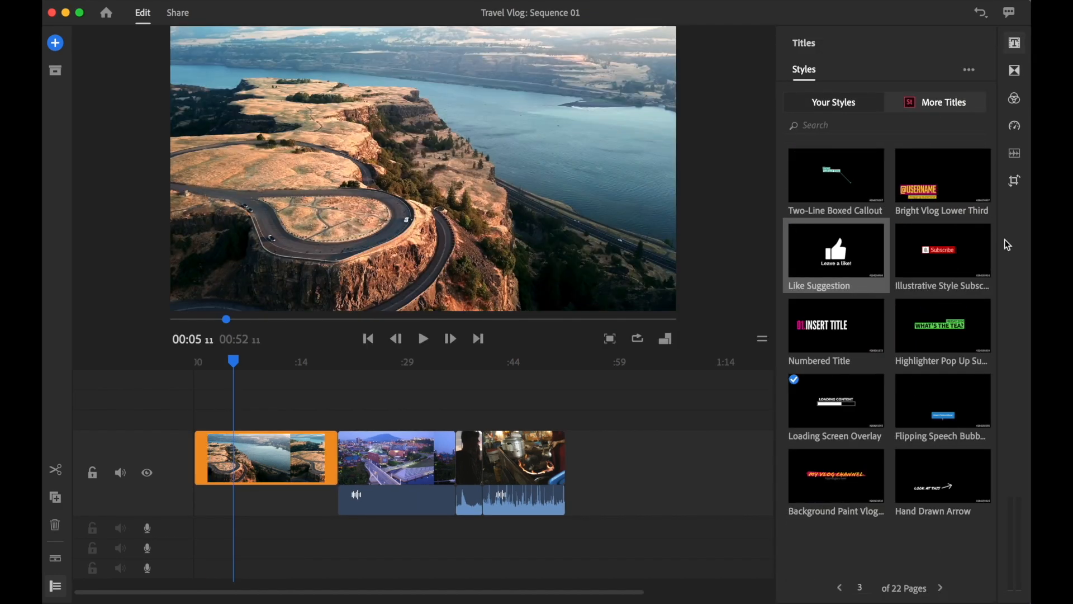
{"action": "left_click", "coordinate": [1015, 70]}
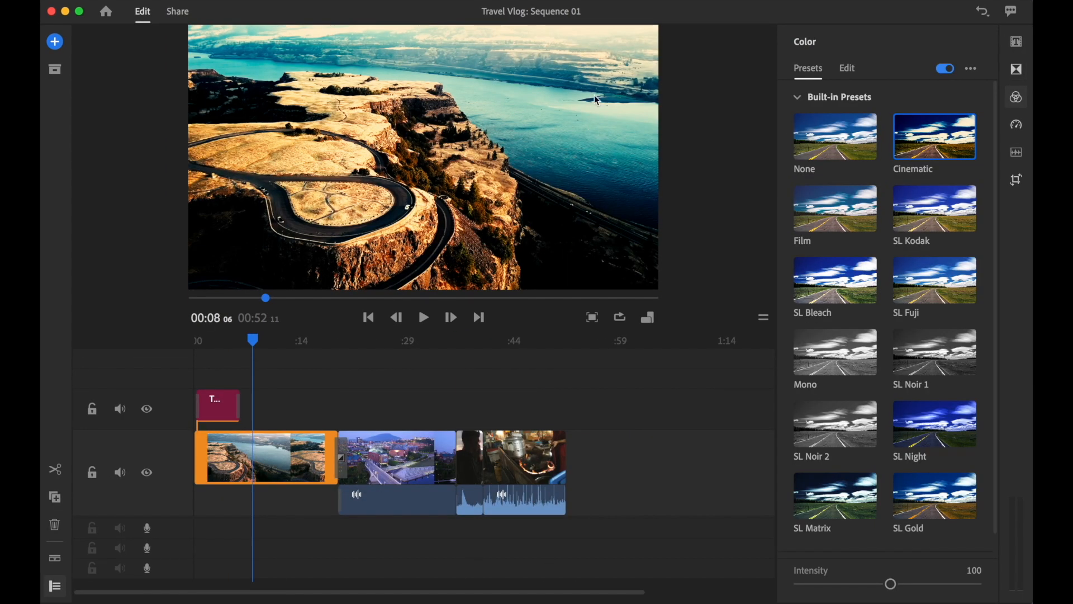
{"action": "left_click", "coordinate": [834, 209]}
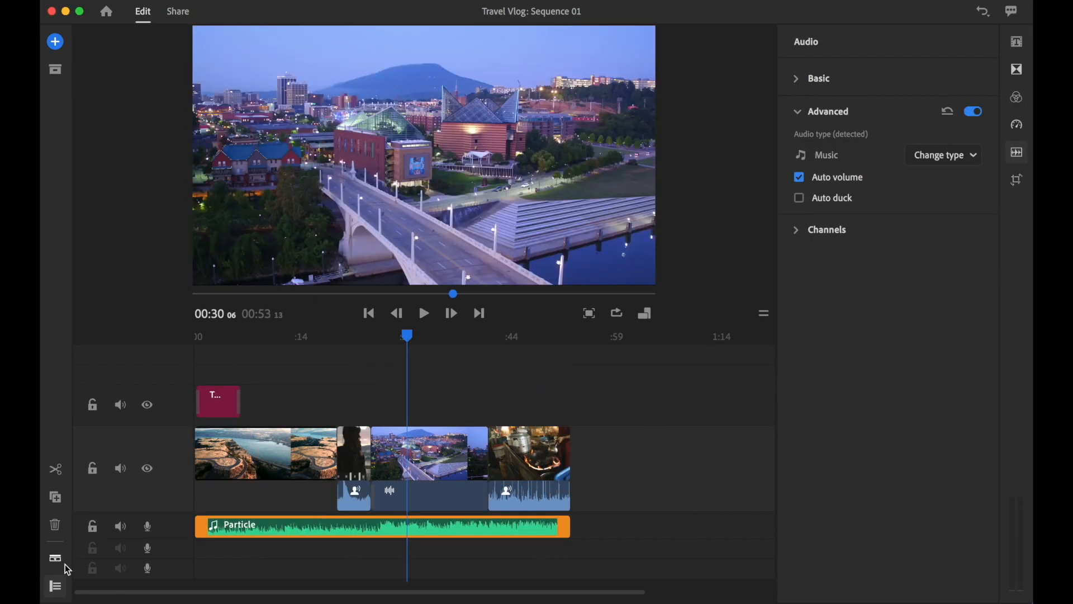
Set Auto volume on the Particle music and toasting clip audio, then shrink the overlay into a small inset.
{"action": "left_click", "coordinate": [798, 197]}
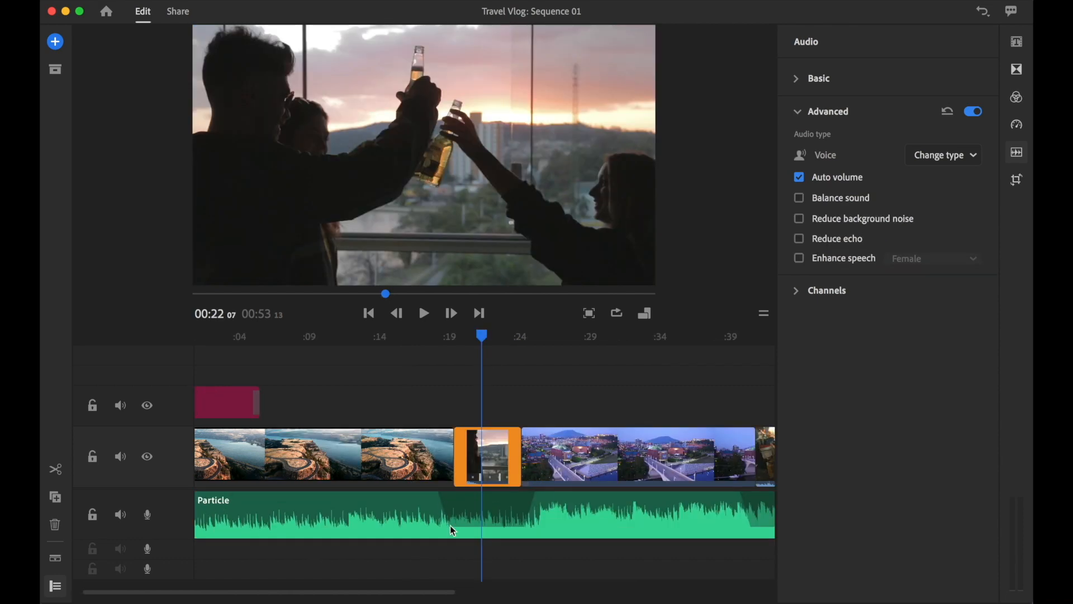
{"action": "scroll", "scroll_direction": "right", "scroll_amount": 3}
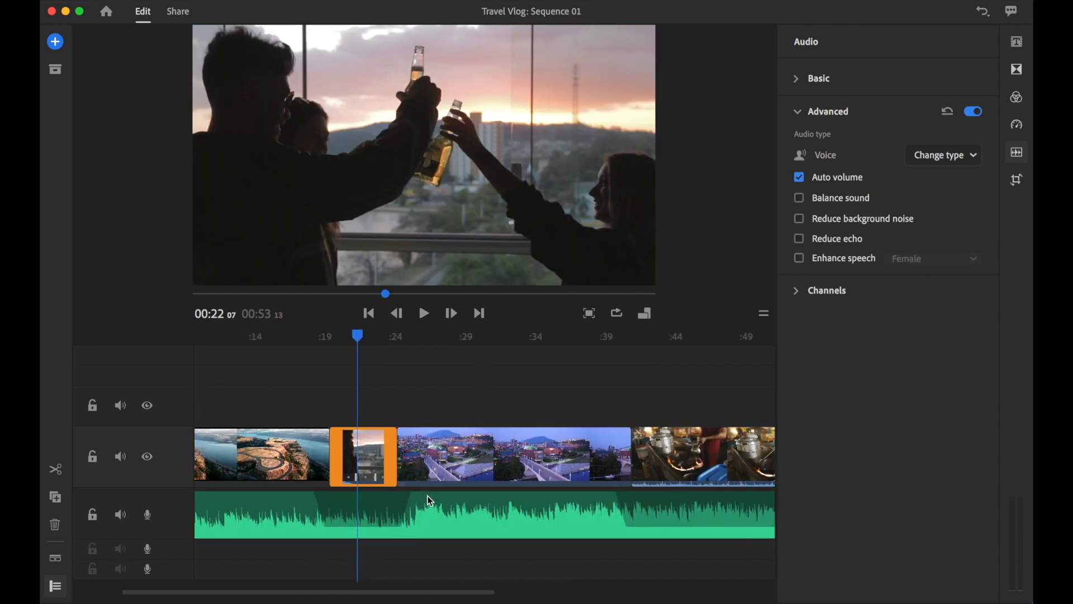
{"action": "left_click", "coordinate": [1016, 124]}
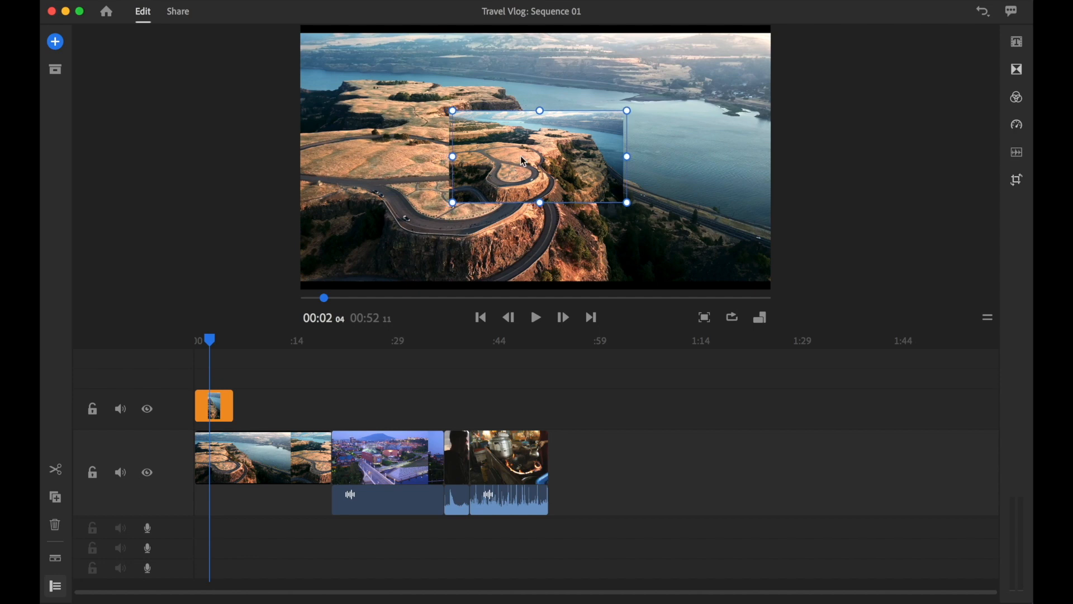
{"action": "left_click", "coordinate": [535, 316]}
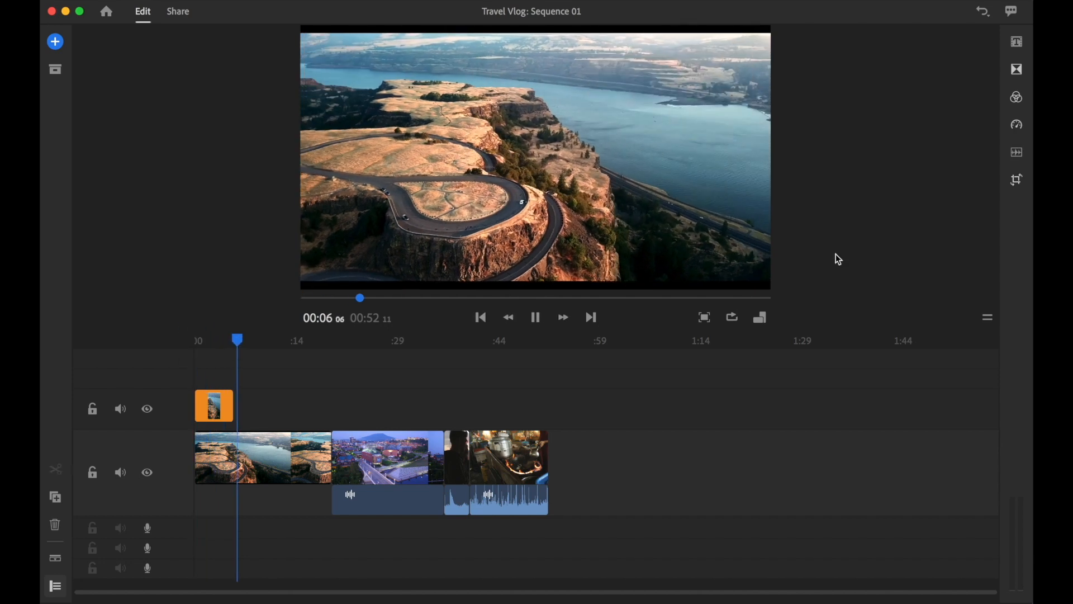
{"action": "left_click", "coordinate": [261, 457]}
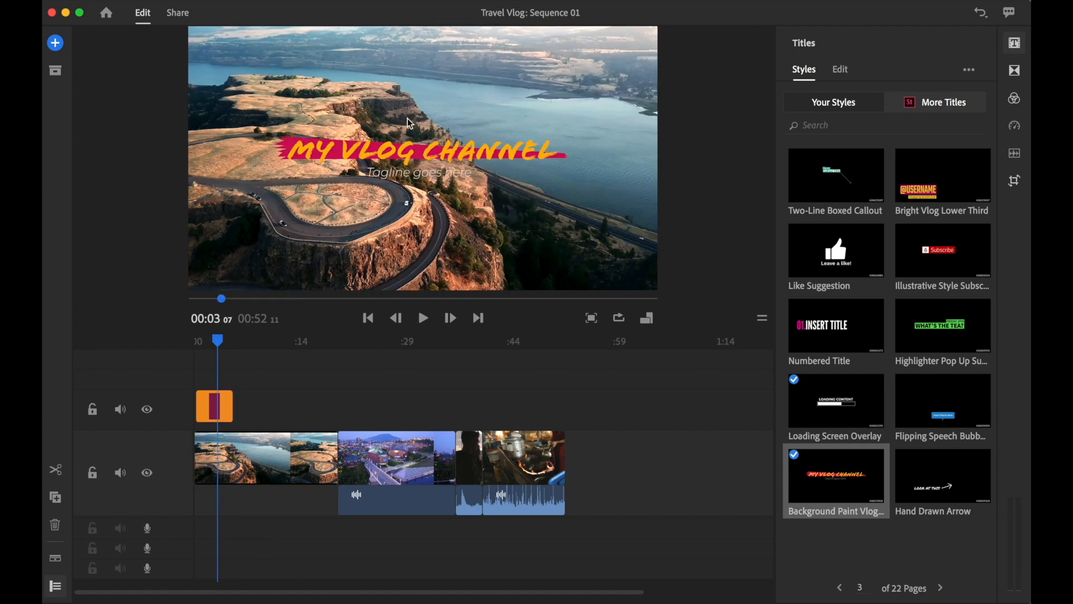
Edit the Background Paint Vlog title to 'TRAVEL VLOG' with an Episode 1 tagline and purple shape fill.
{"action": "left_click", "coordinate": [840, 70]}
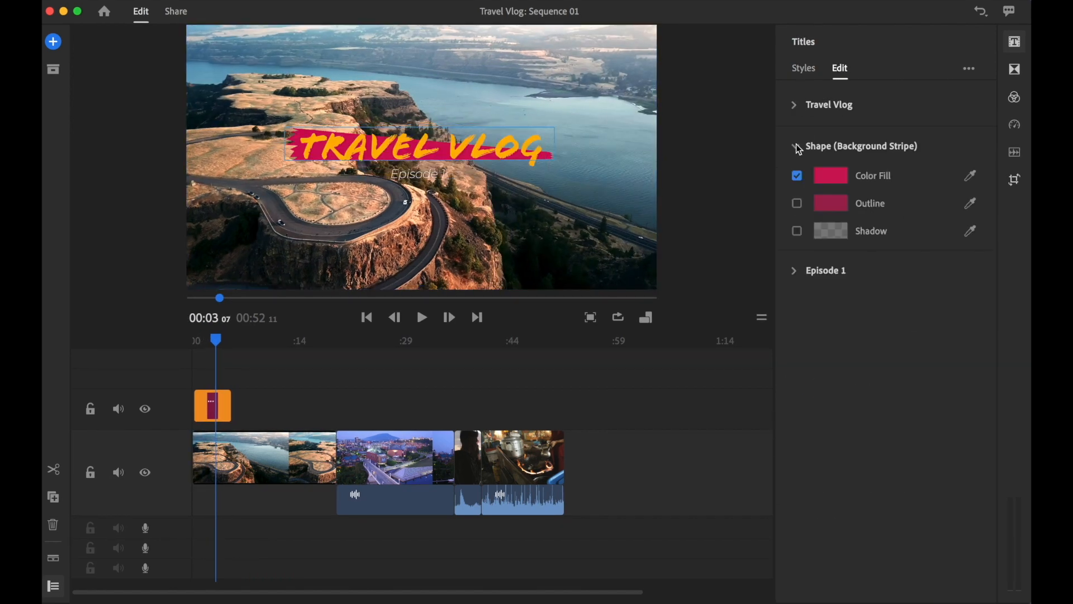
{"action": "left_click", "coordinate": [793, 269]}
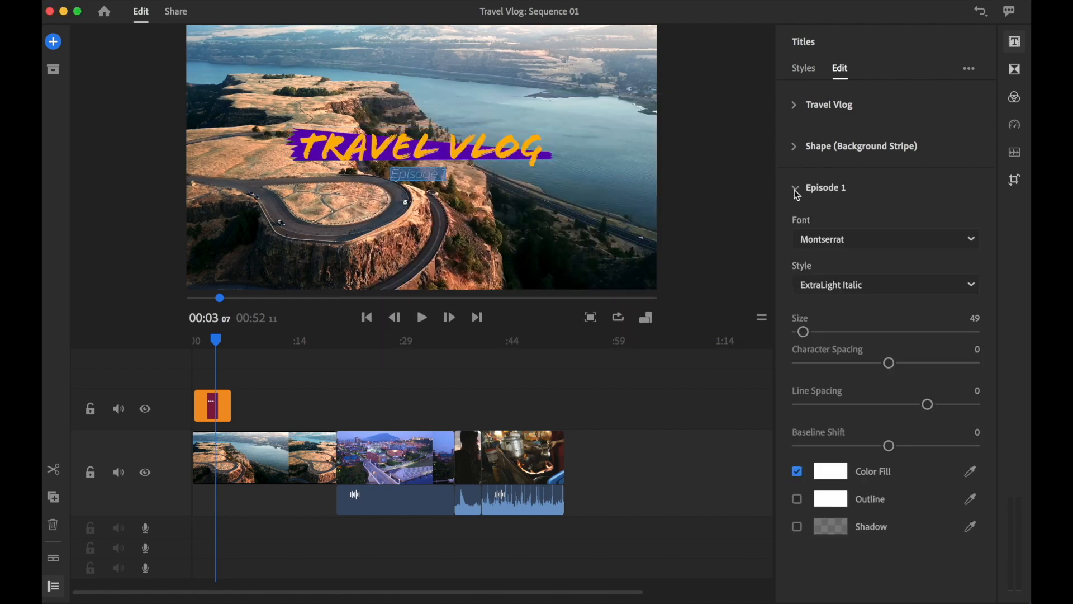
{"action": "left_click", "coordinate": [795, 187]}
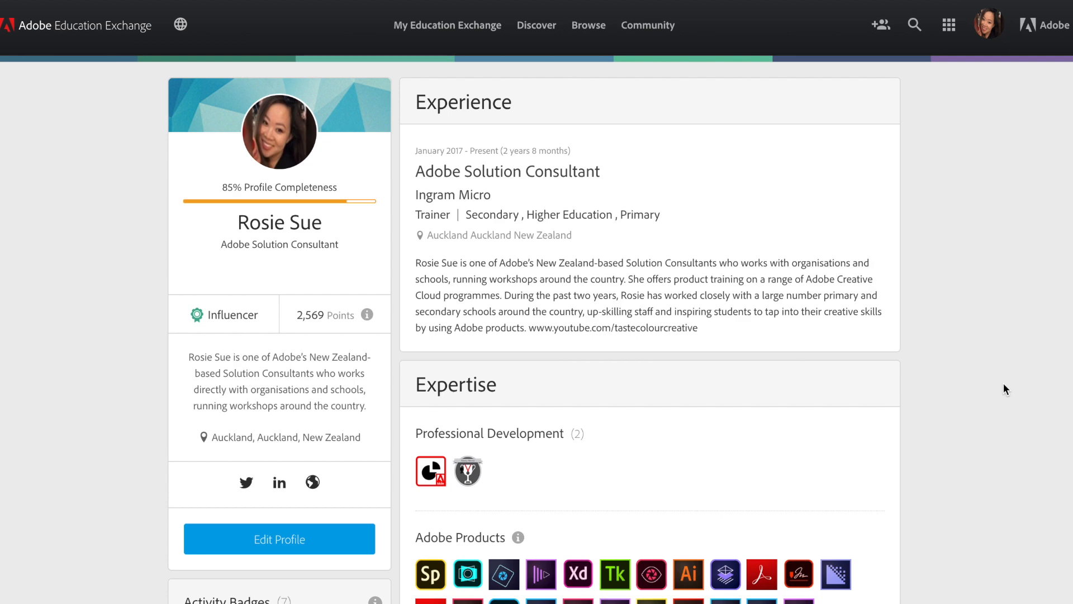
Scroll the instructor's Education Exchange profile down to Expertise and Teaching Resources.
{"action": "scroll", "scroll_direction": "down", "scroll_amount": 3}
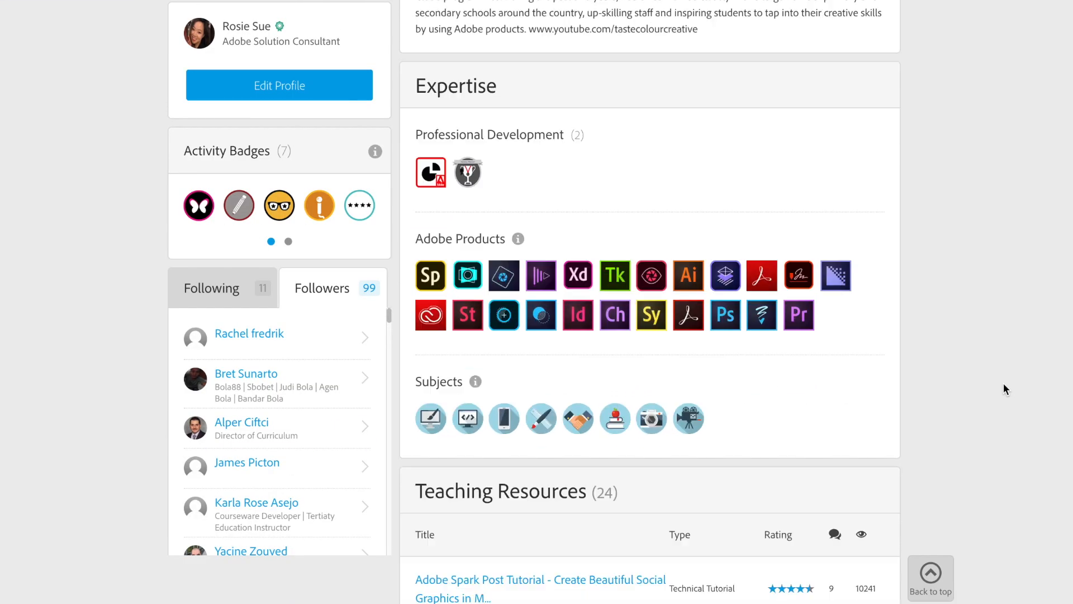
{"action": "scroll", "scroll_direction": "down", "scroll_amount": 3}
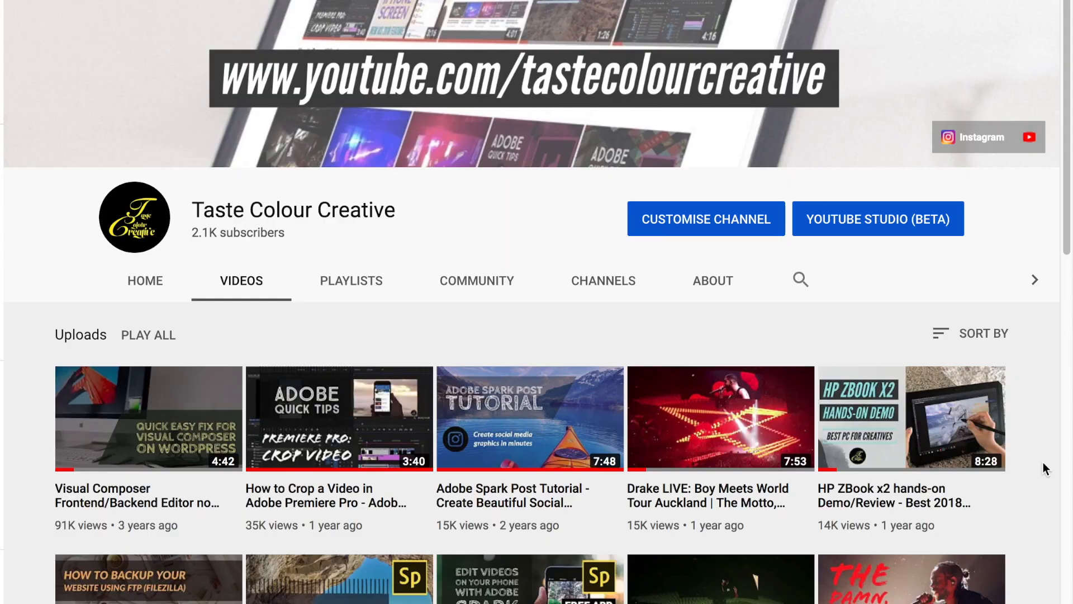
{"action": "mouse_move", "coordinate": [1030, 534]}
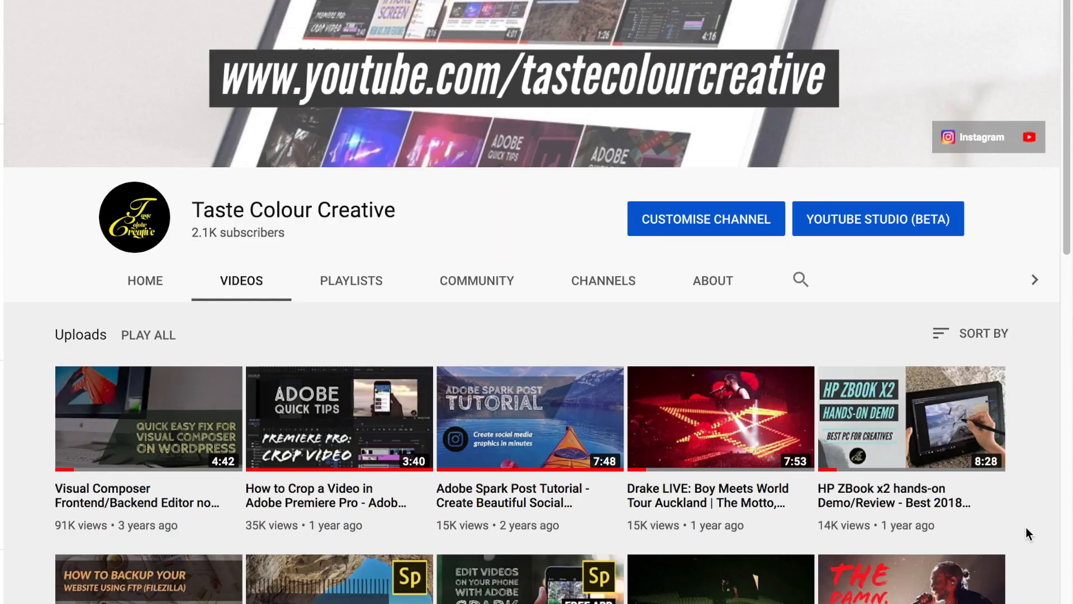
Scroll through the Taste Colour Creative channel's uploaded videos and back up.
{"action": "scroll", "scroll_direction": "down", "scroll_amount": 3}
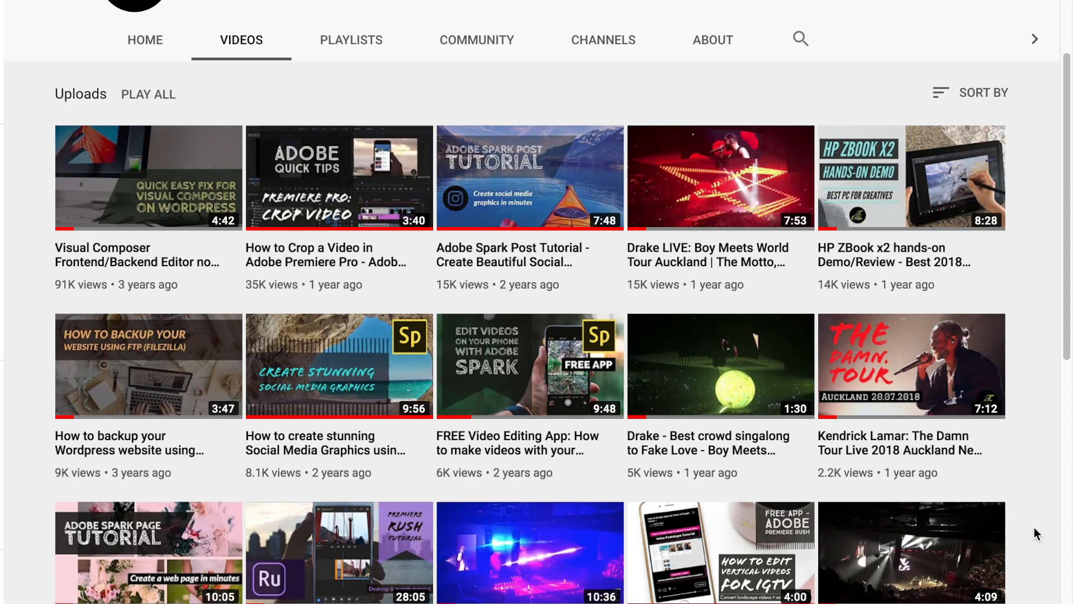
{"action": "scroll", "scroll_direction": "down", "scroll_amount": 3}
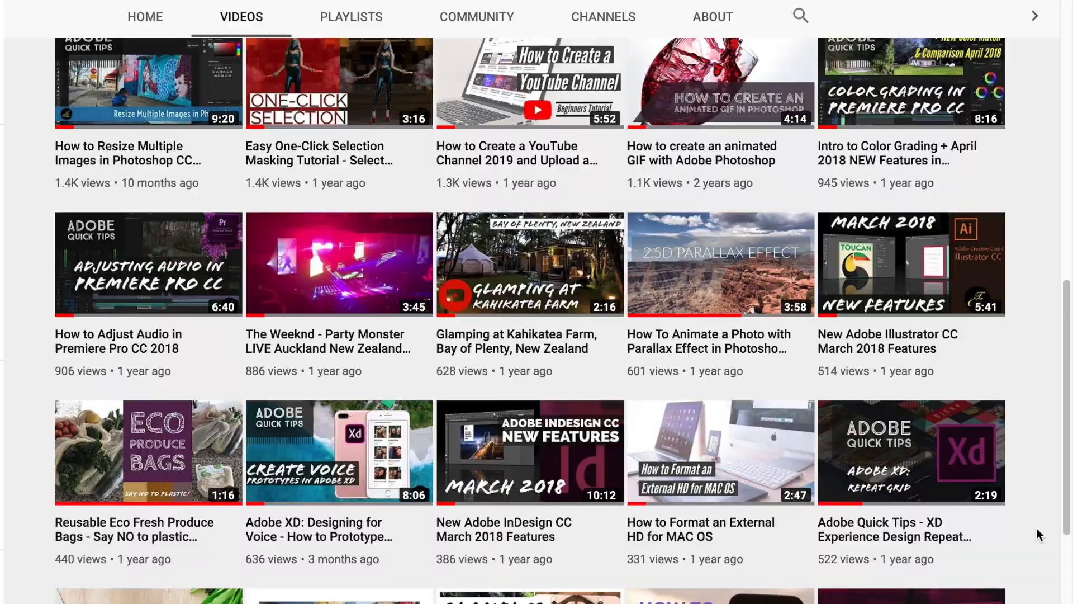
{"action": "scroll", "scroll_direction": "up", "scroll_amount": 3}
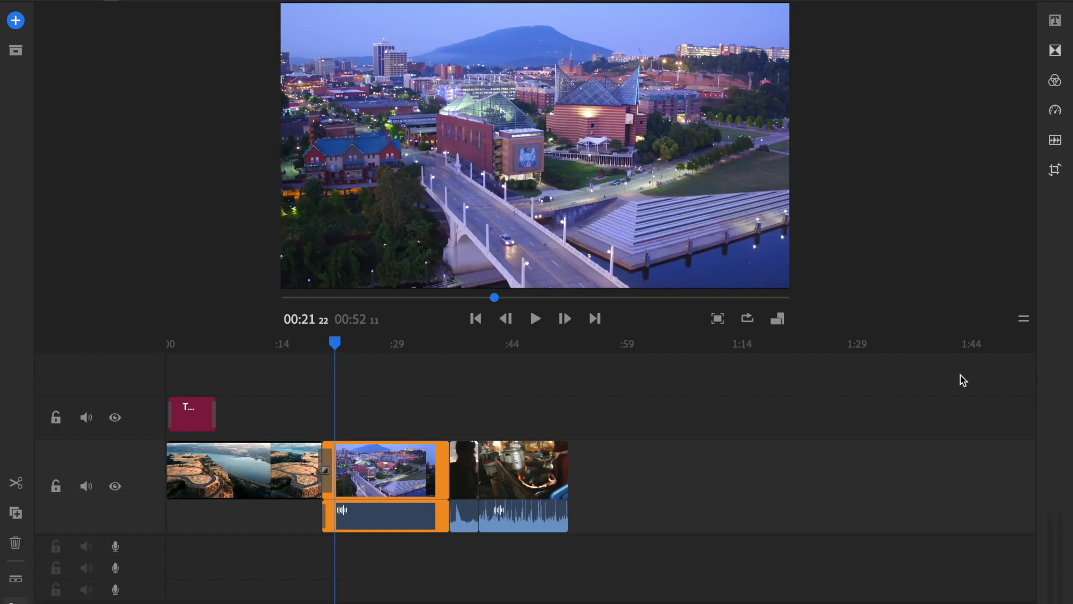
{"action": "mouse_move", "coordinate": [1068, 65]}
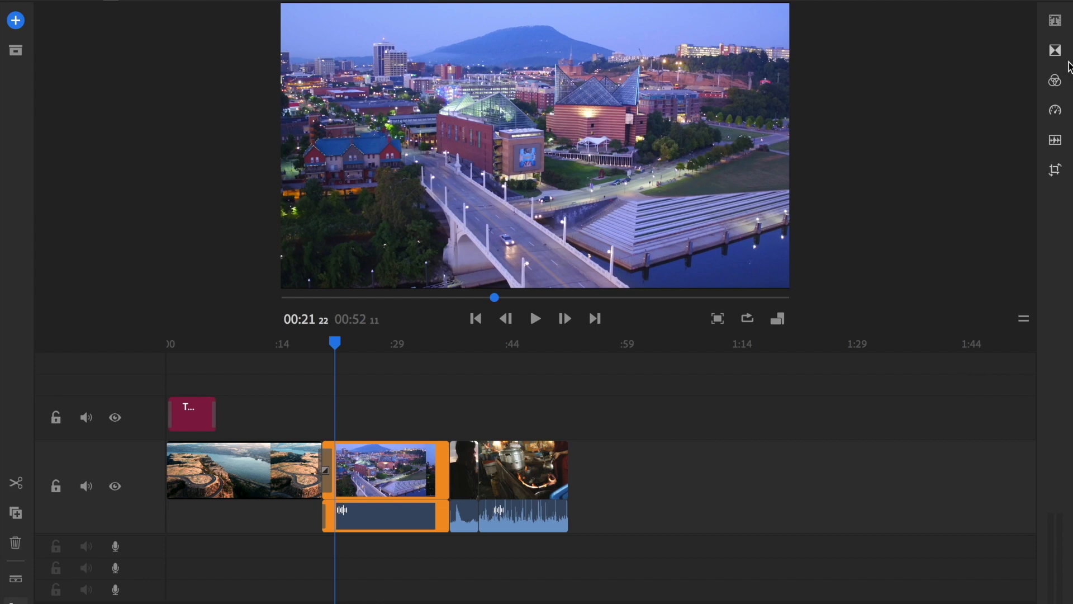